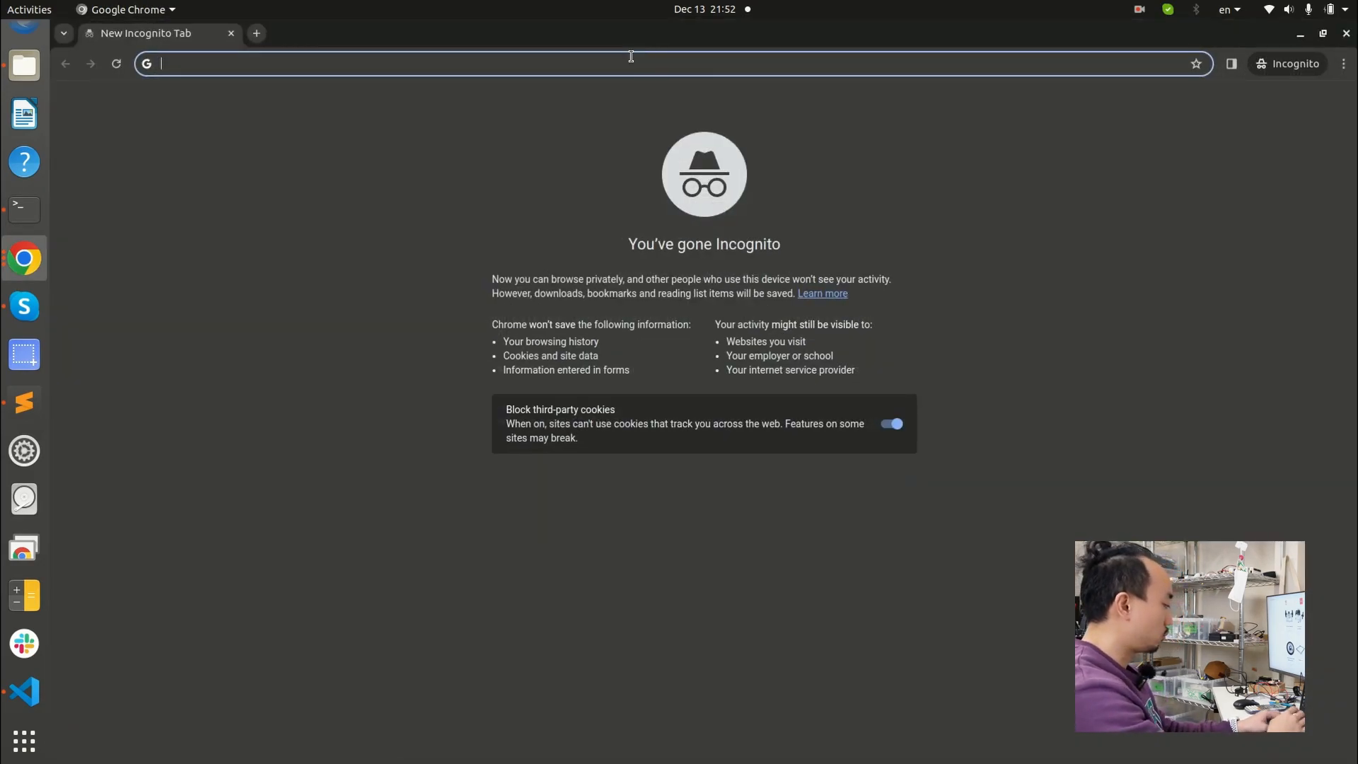
pyautogui.moveTo(438, 31)
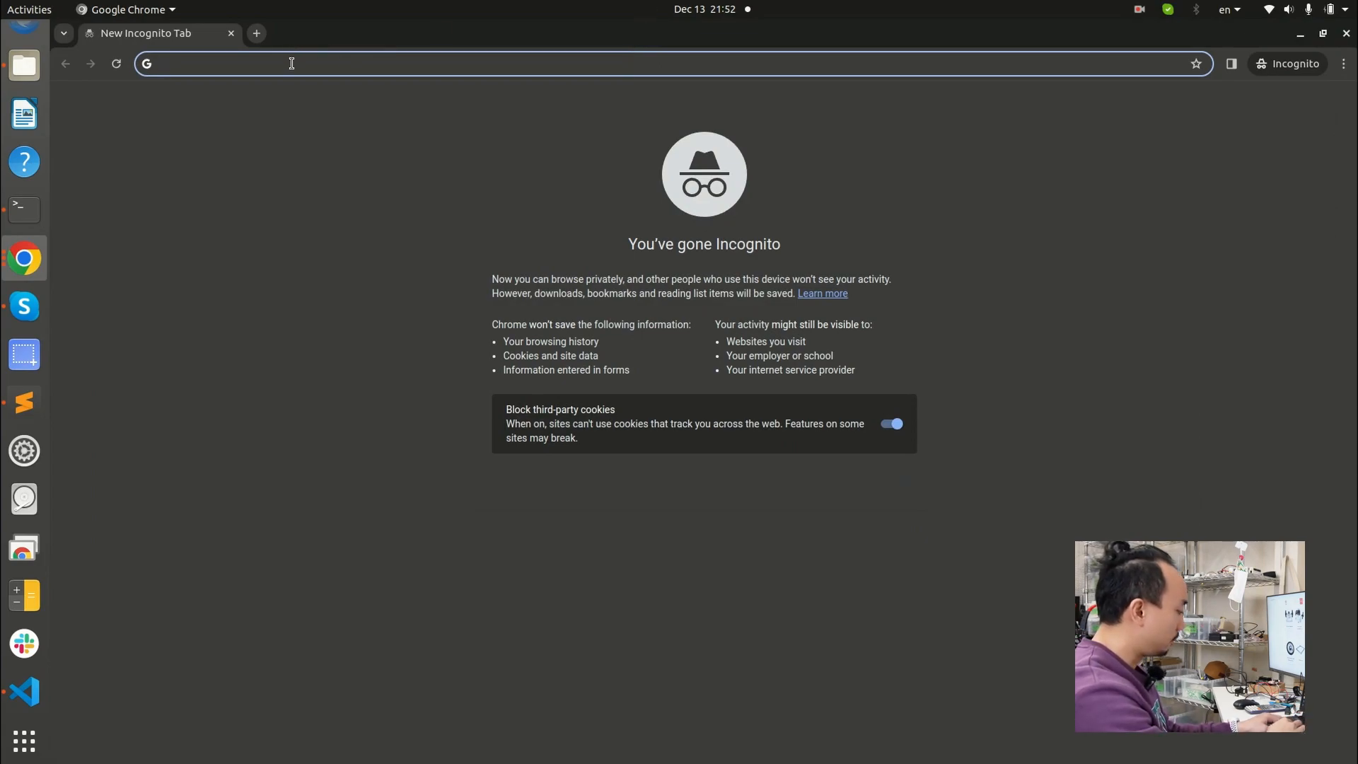
pyautogui.write('any-poc.attraclab-console.com')
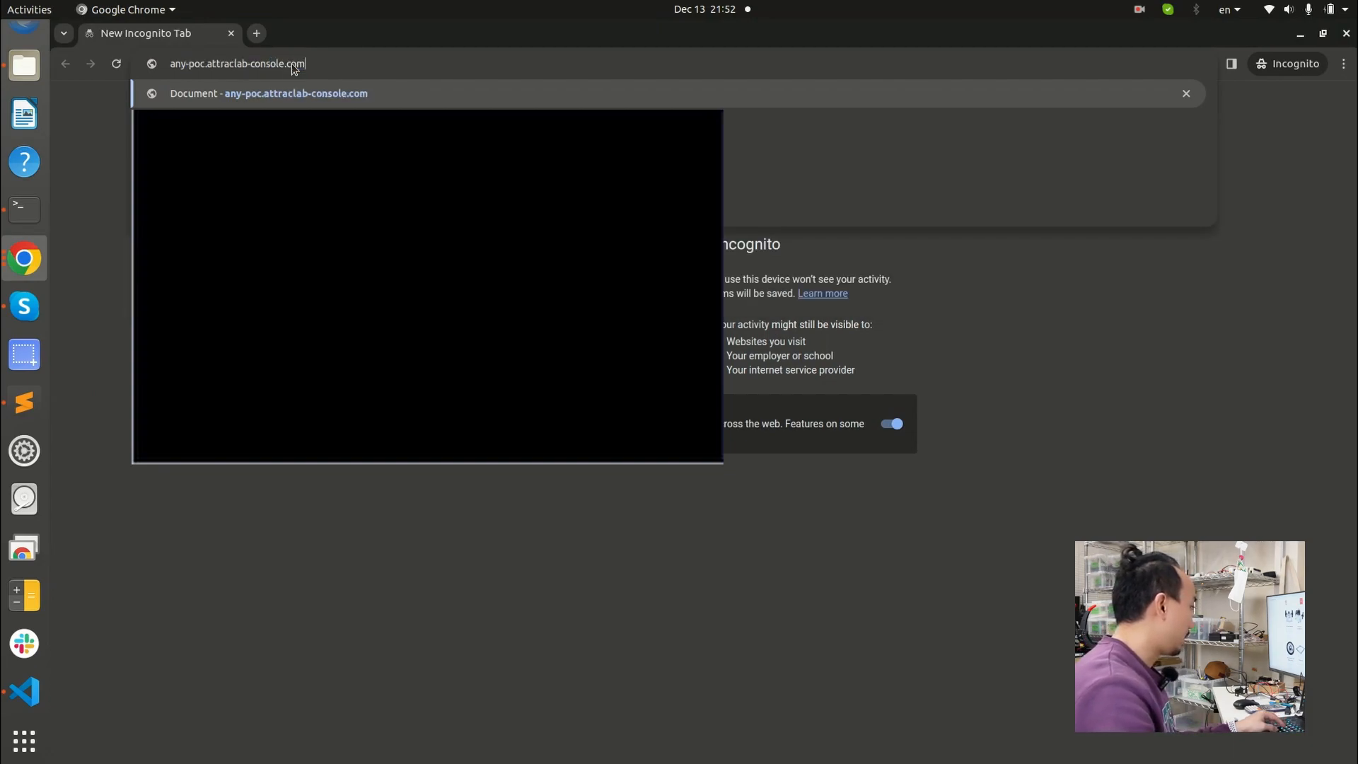
pyautogui.write('htt')
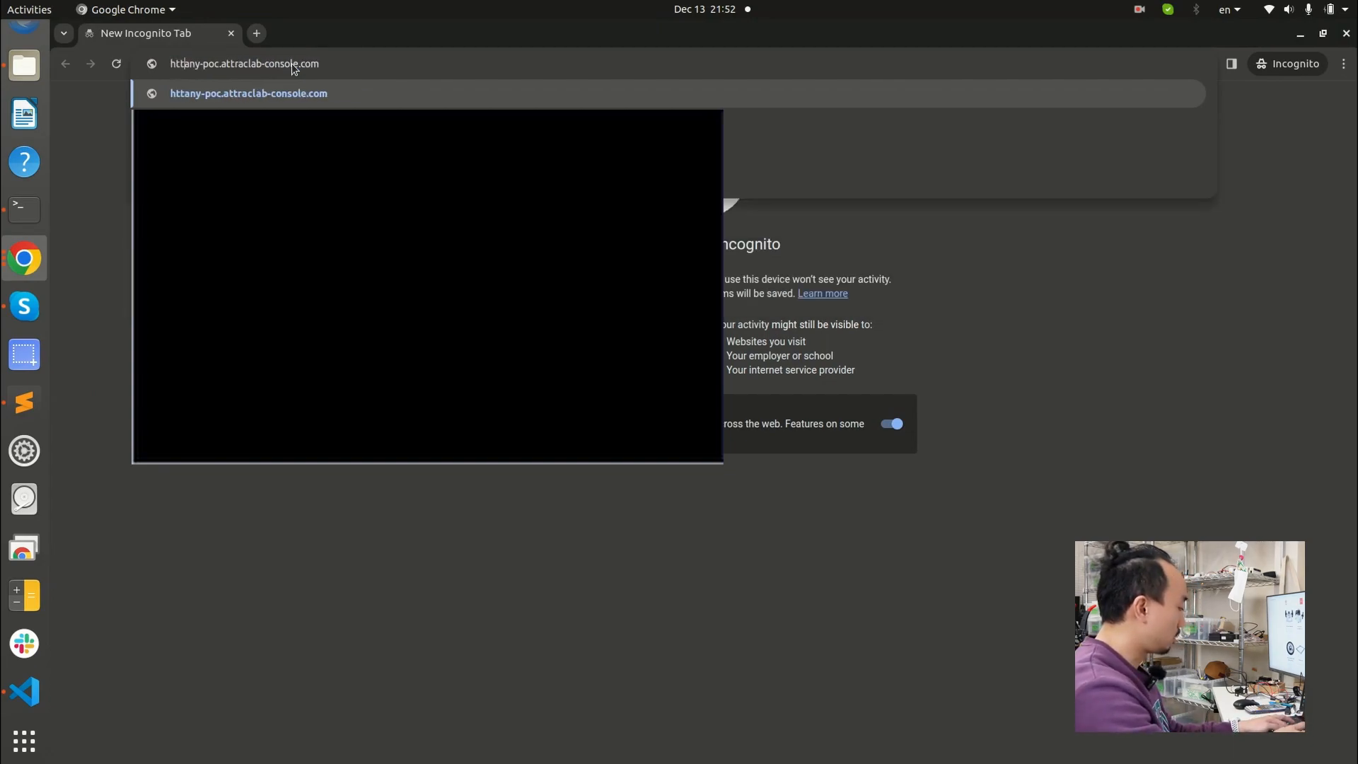
pyautogui.write('http://any-poc.attraclab-console.com')
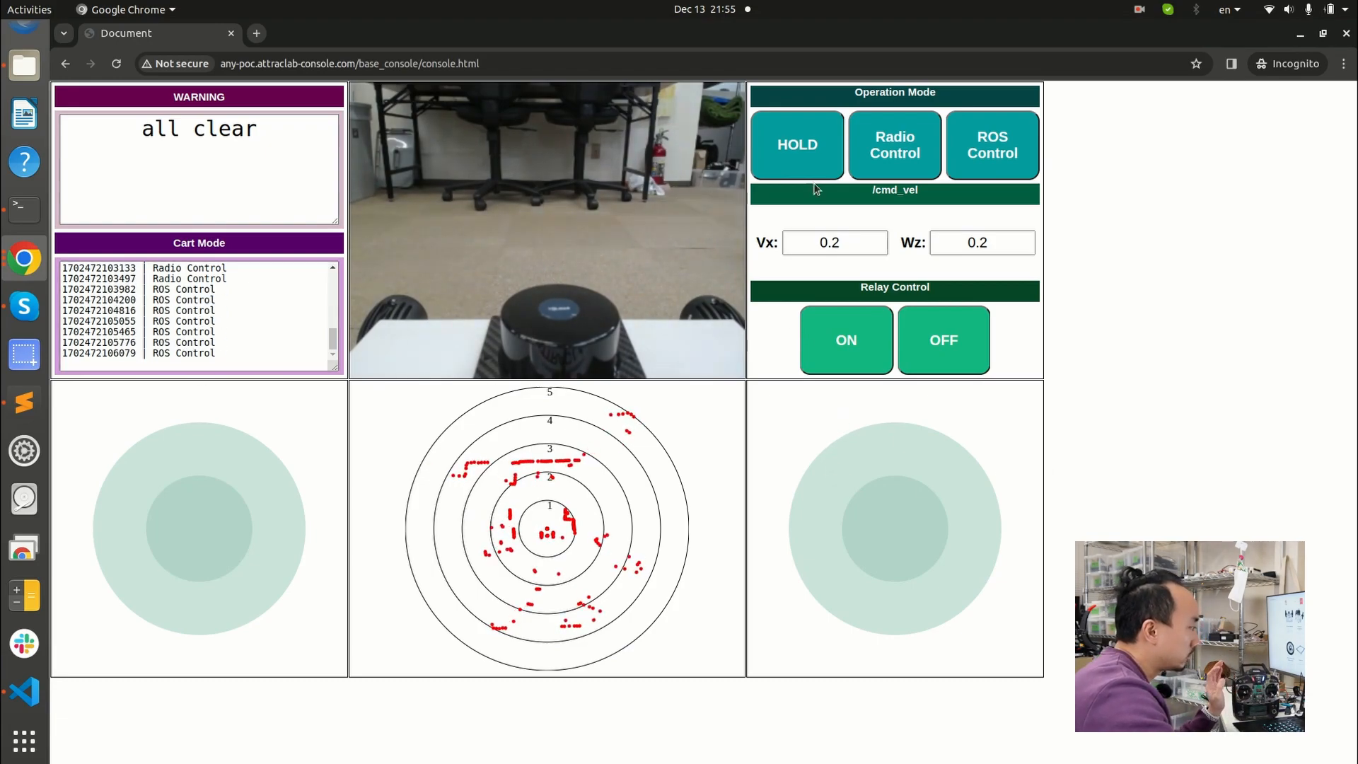
pyautogui.moveTo(906, 474)
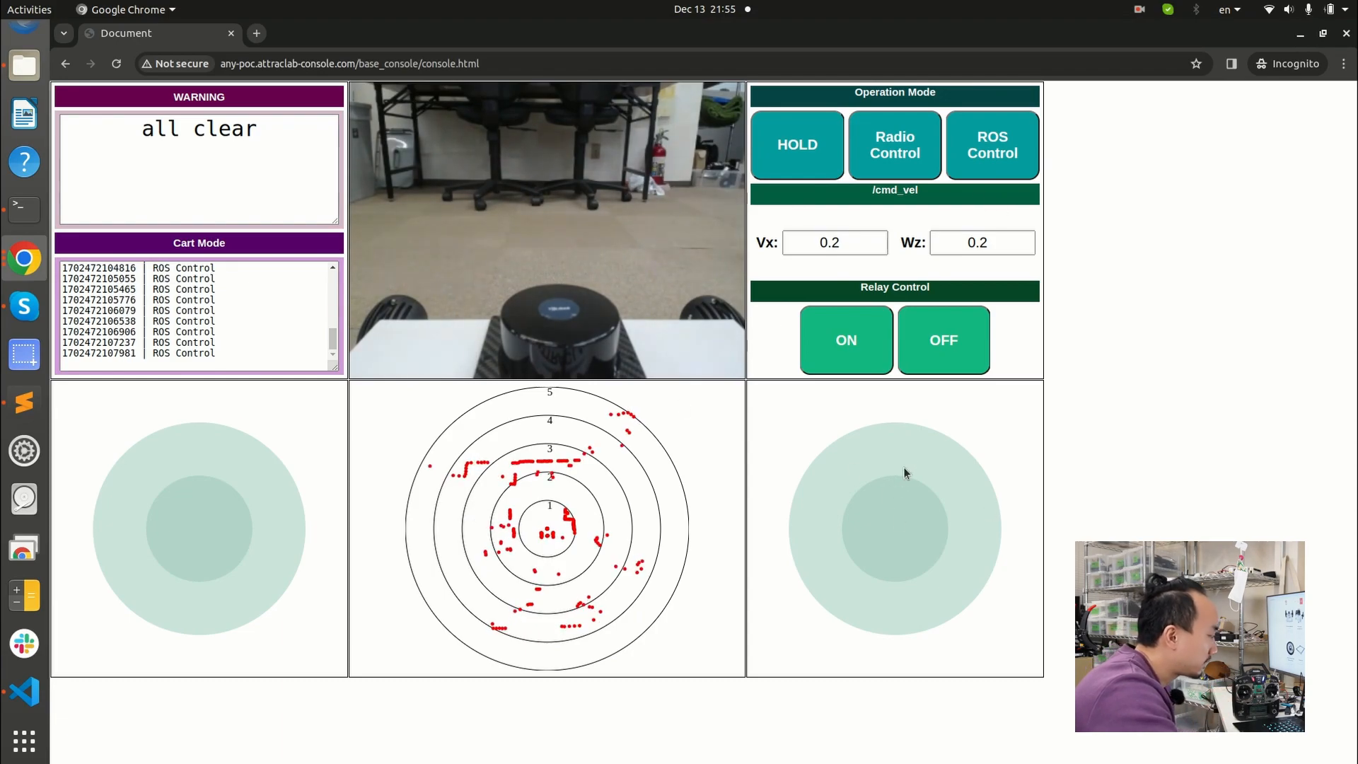
pyautogui.moveTo(895, 501)
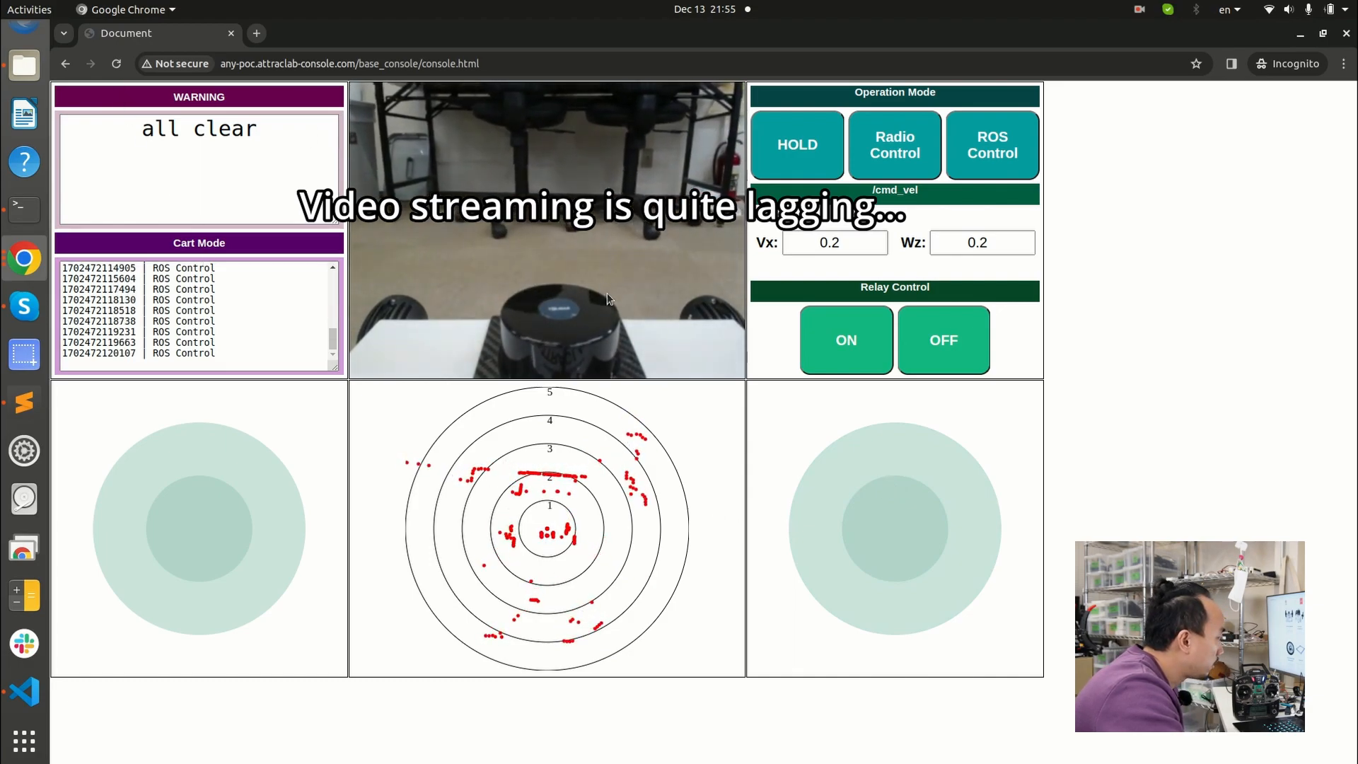
pyautogui.moveTo(919, 498)
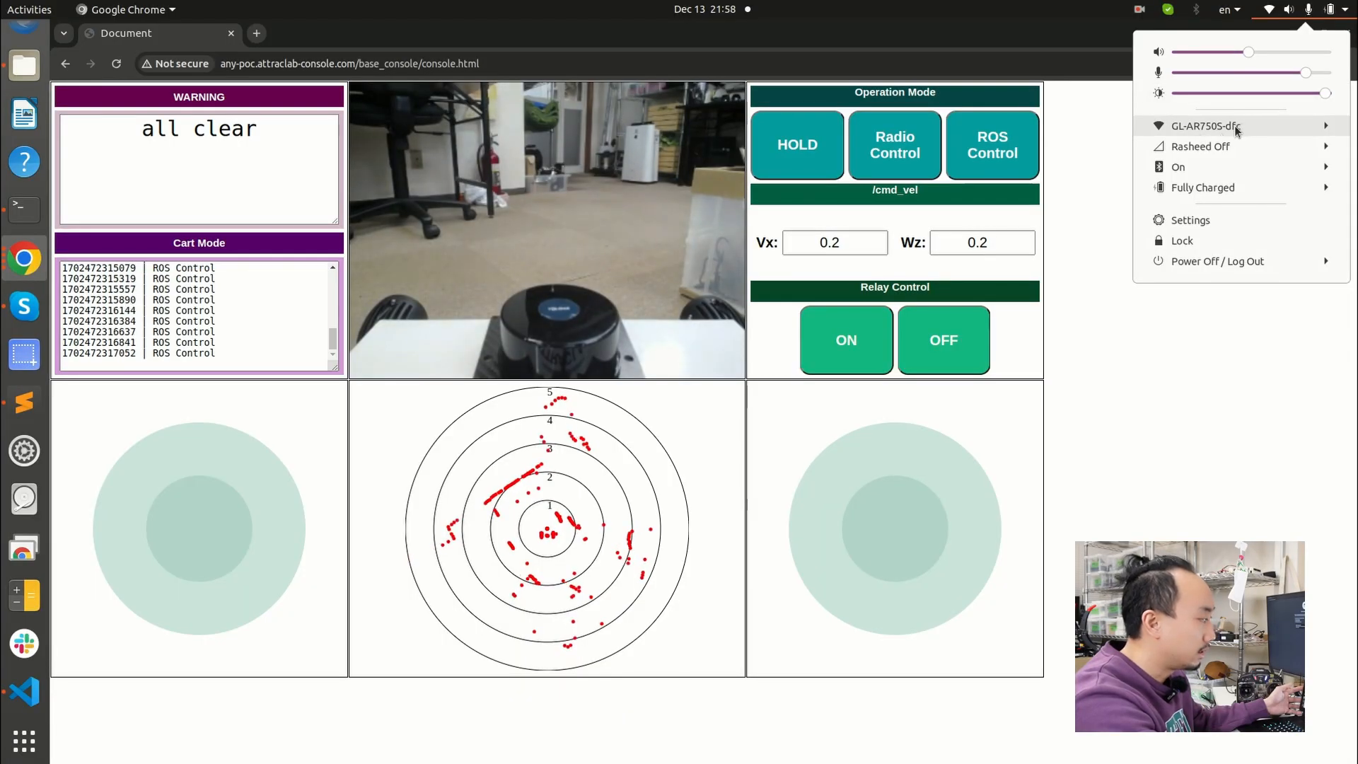
pyautogui.moveTo(1187, 388)
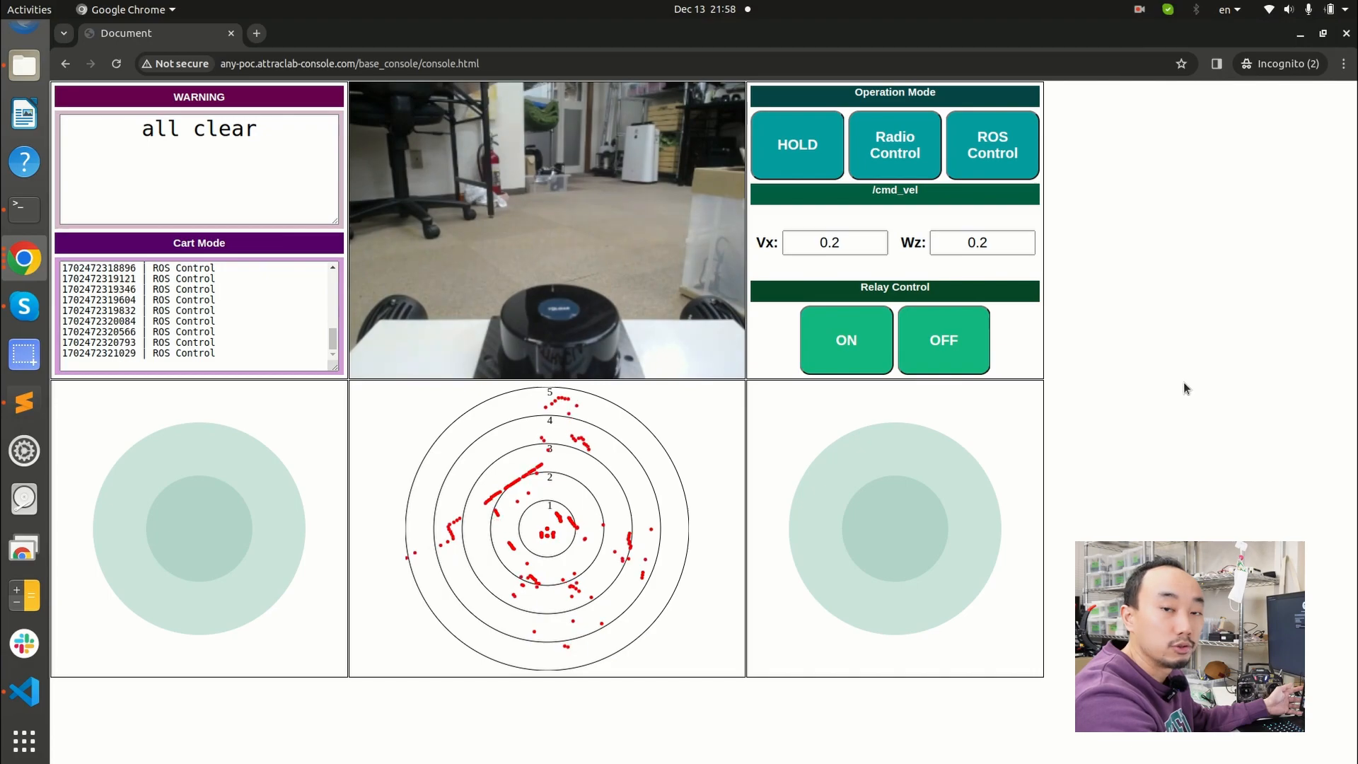
# Enter any-poc.attraclab-console.com, then begin adding the http prefix in the new window
pyautogui.click(255, 33)
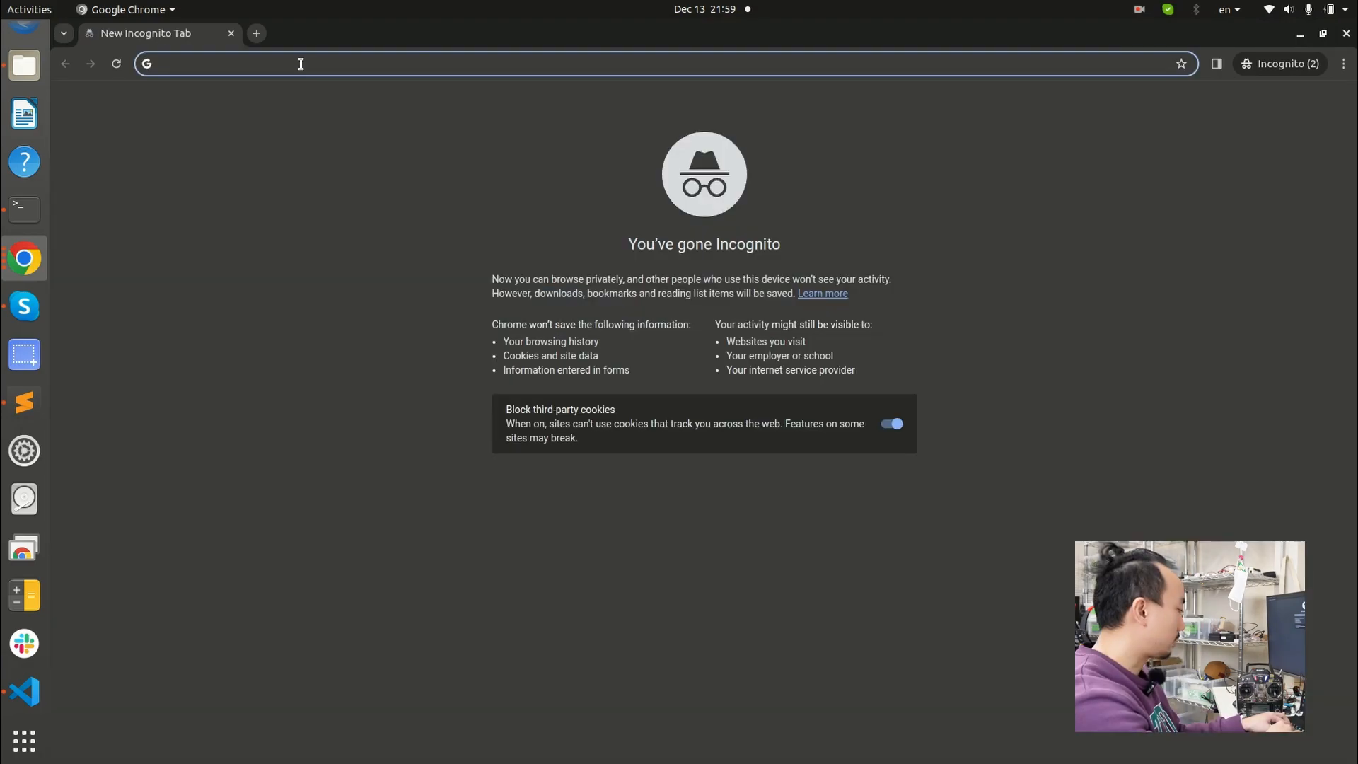
pyautogui.write('any-poc.attraclab-console.com')
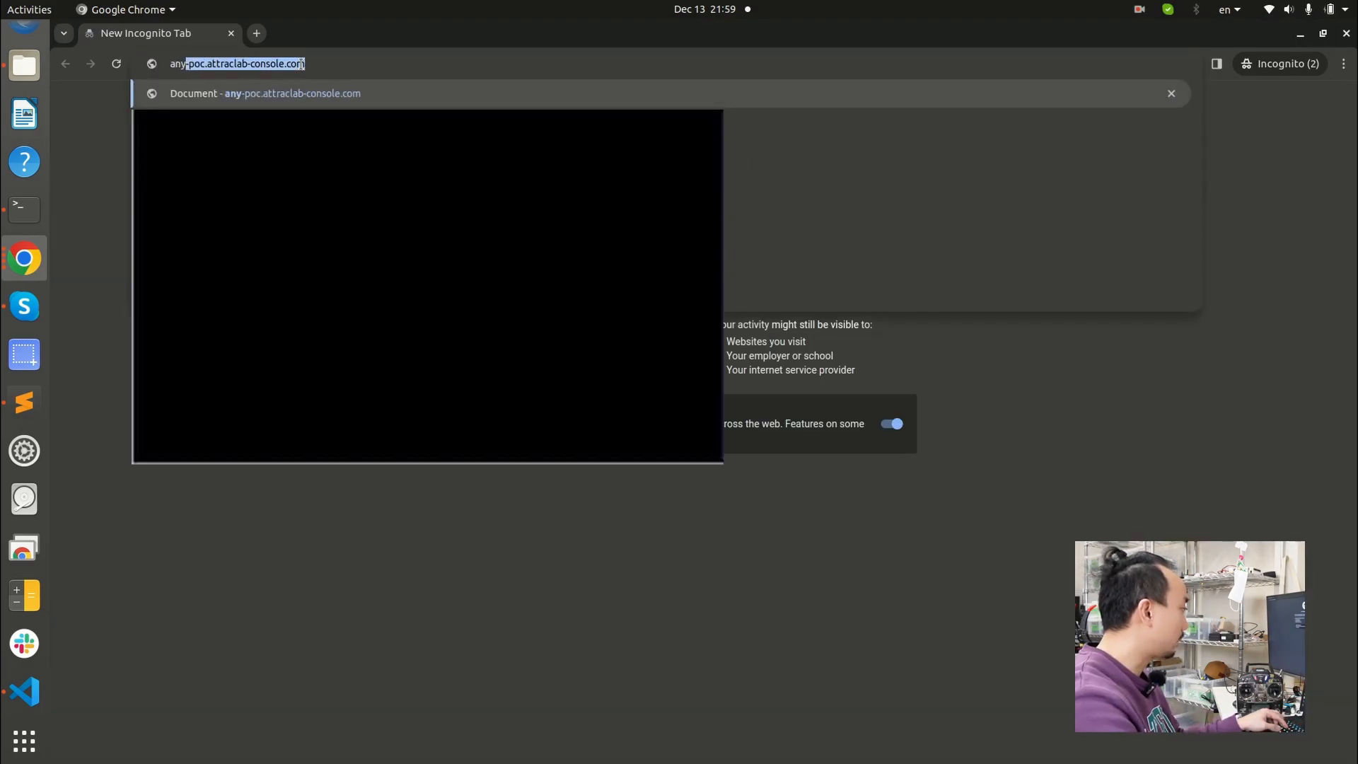
pyautogui.write('htt')
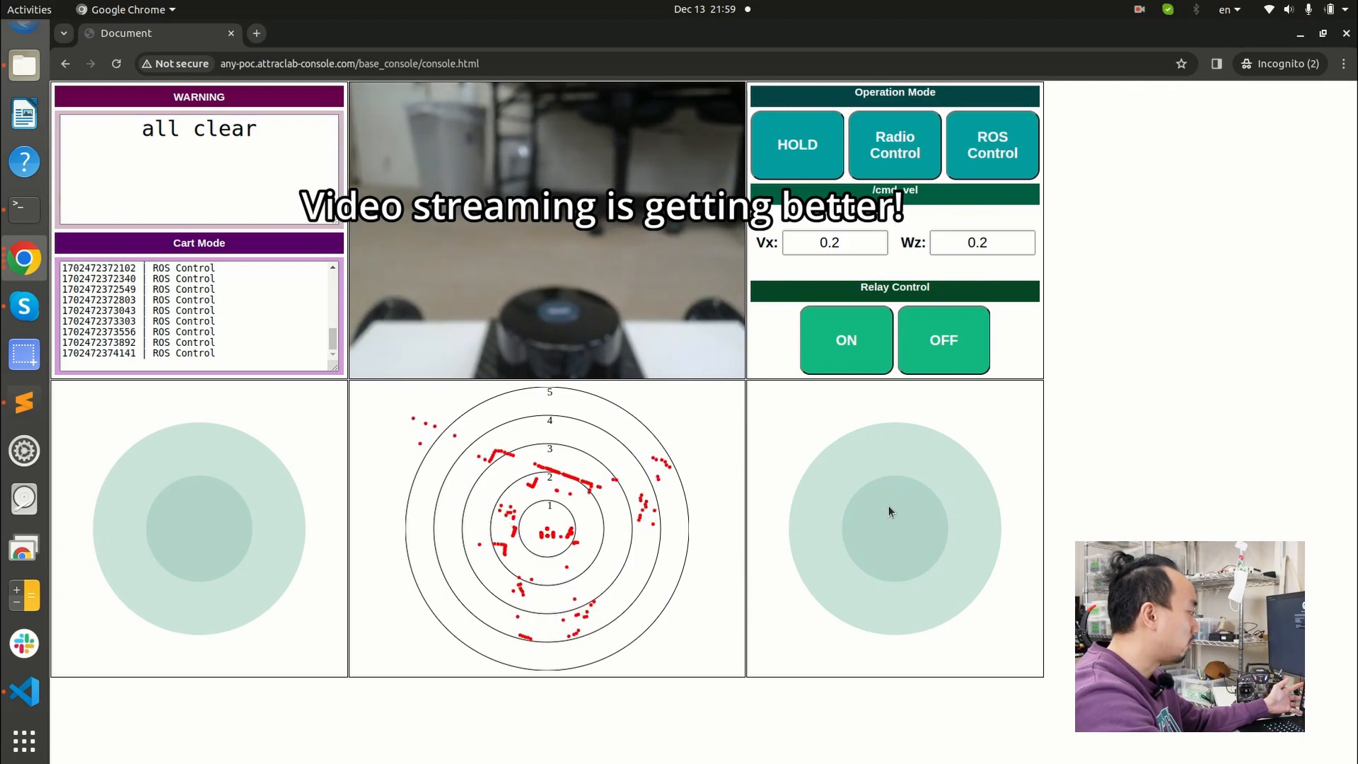
# Drive the robot with the right joystick pad while watching video and lidar
pyautogui.click(892, 501)
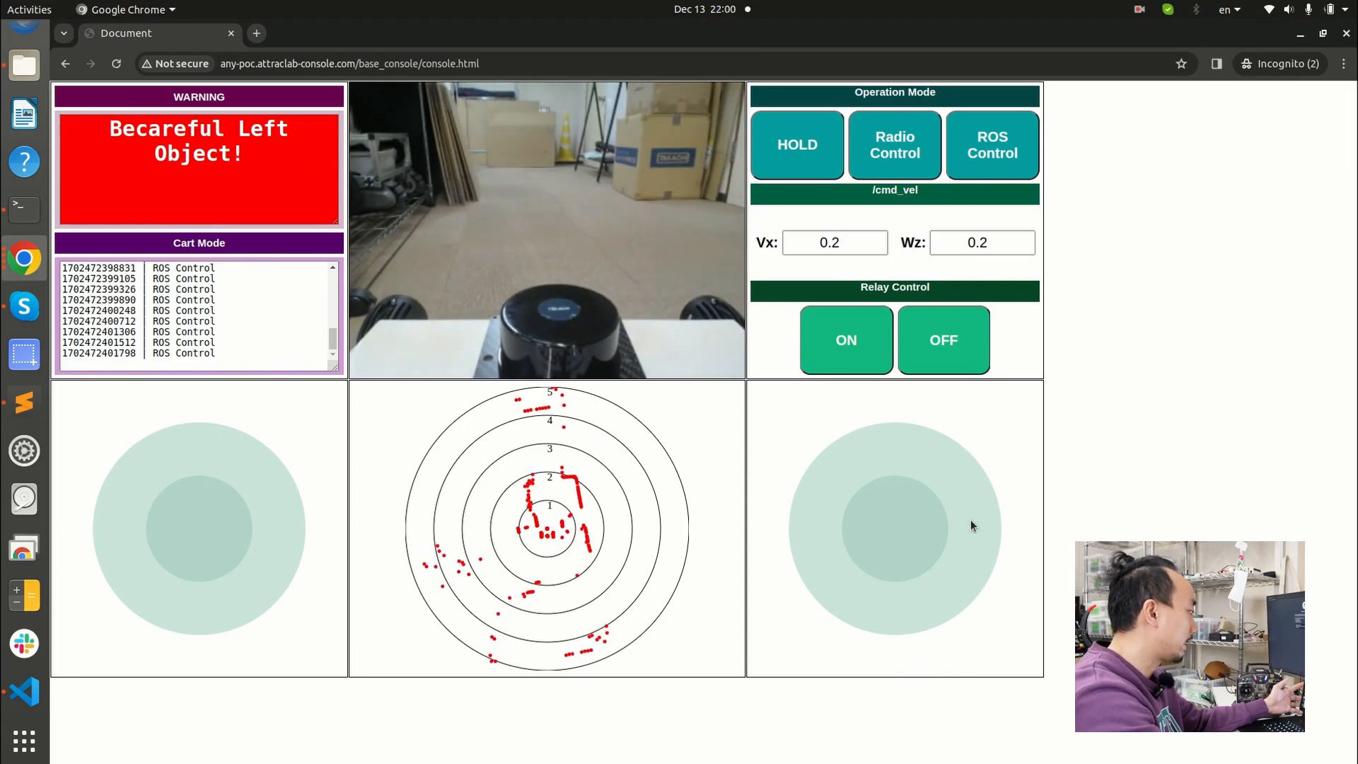
pyautogui.moveTo(903, 518)
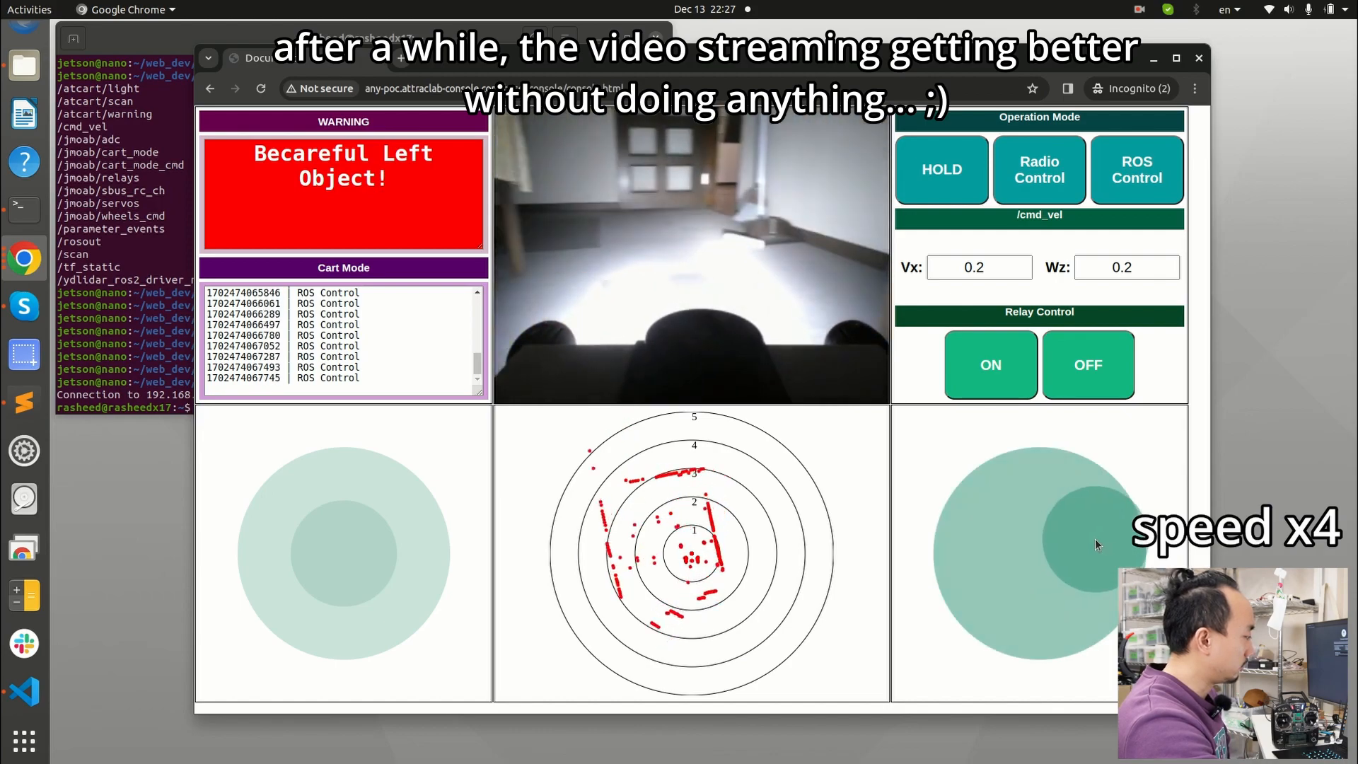
pyautogui.moveTo(987, 547)
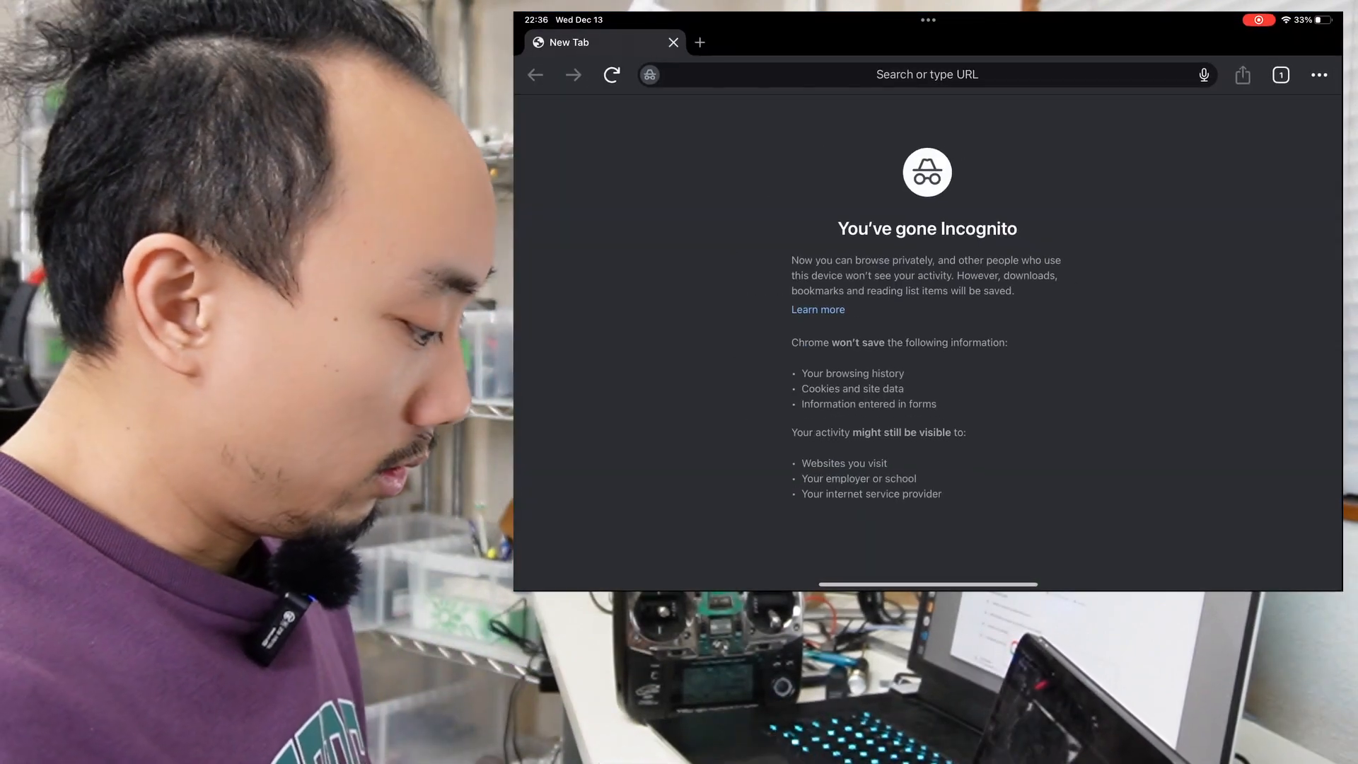
# Enter any-poc.attraclab-console.com into the tablet's Chrome address field
pyautogui.click(926, 75)
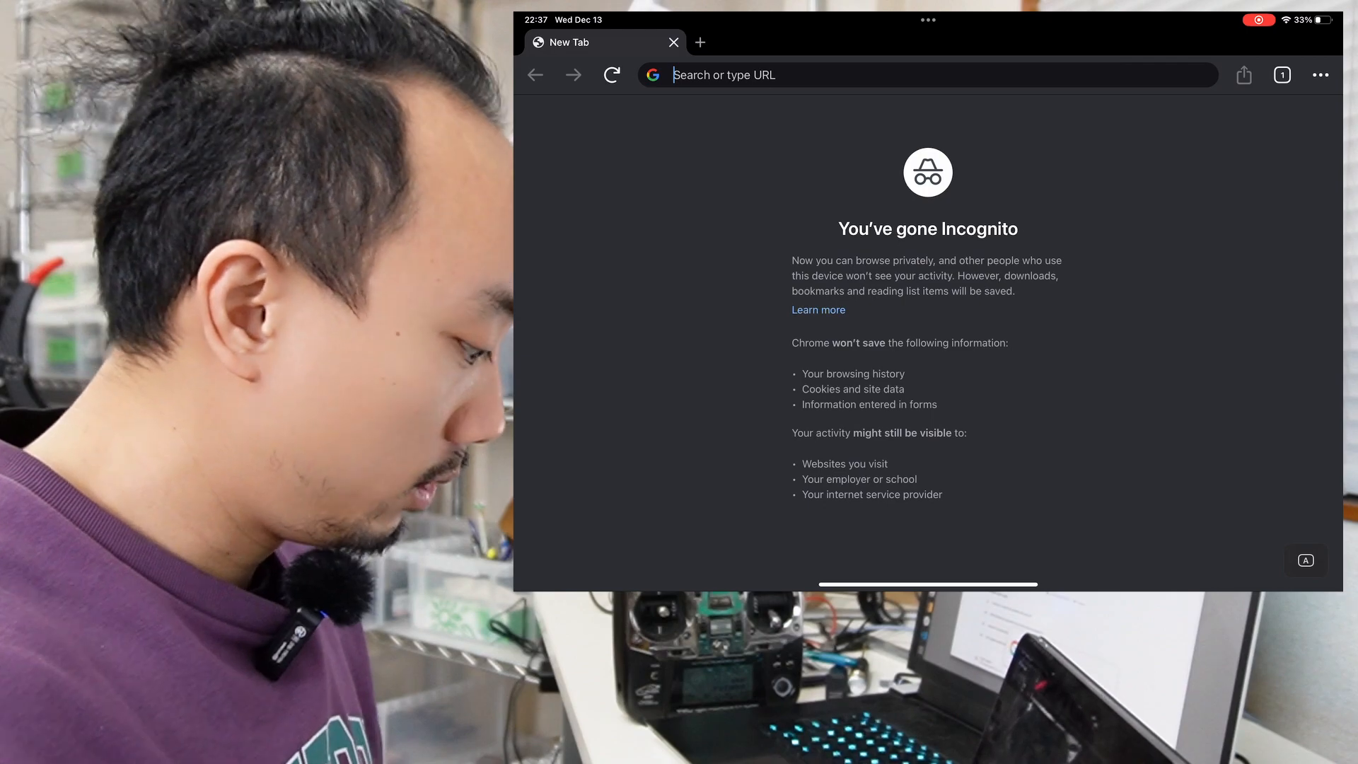
pyautogui.write('any-poc.attraclab-console.com')
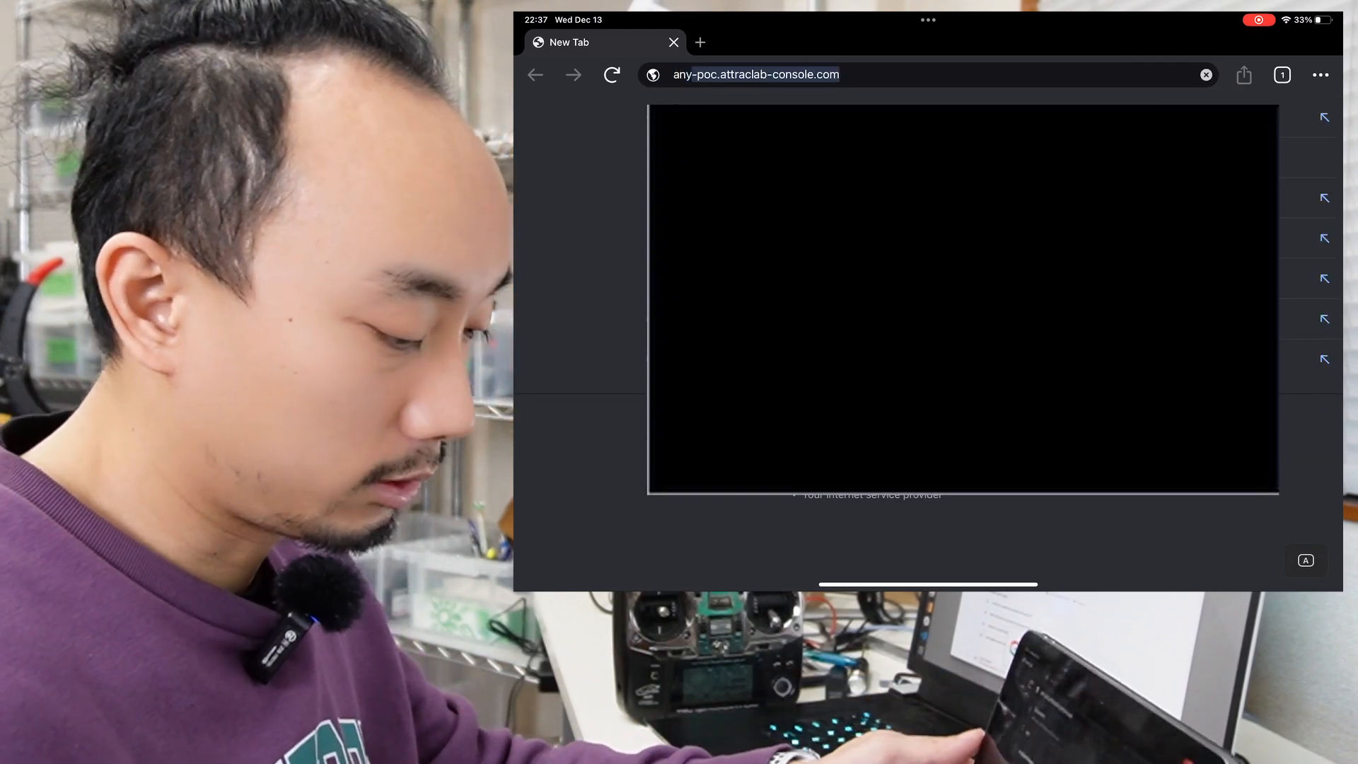